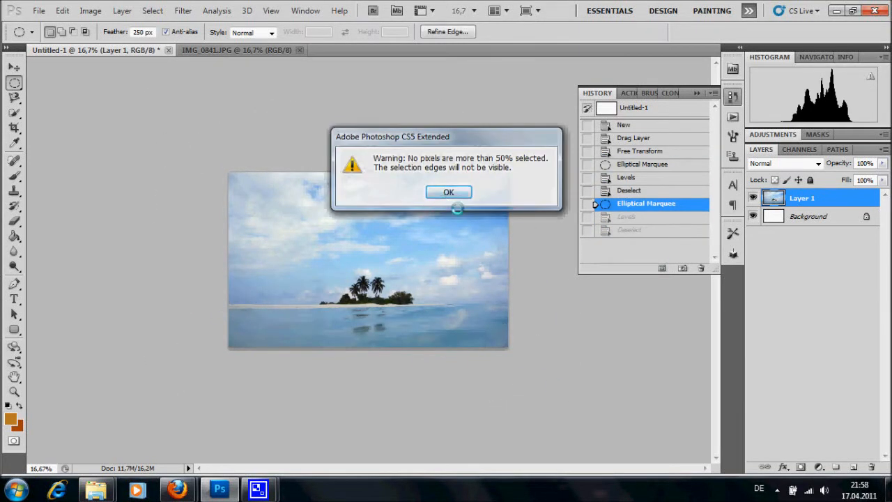
Dismiss the warning about invisible selection edges
click(447, 192)
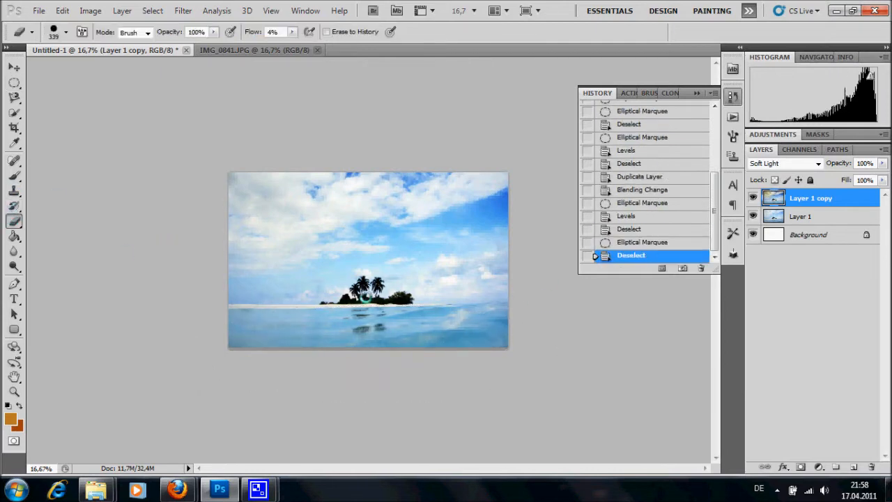
Apply Noise Ninja noise reduction to the flattened photo after adjusting its Filter tab settings
click(90, 10)
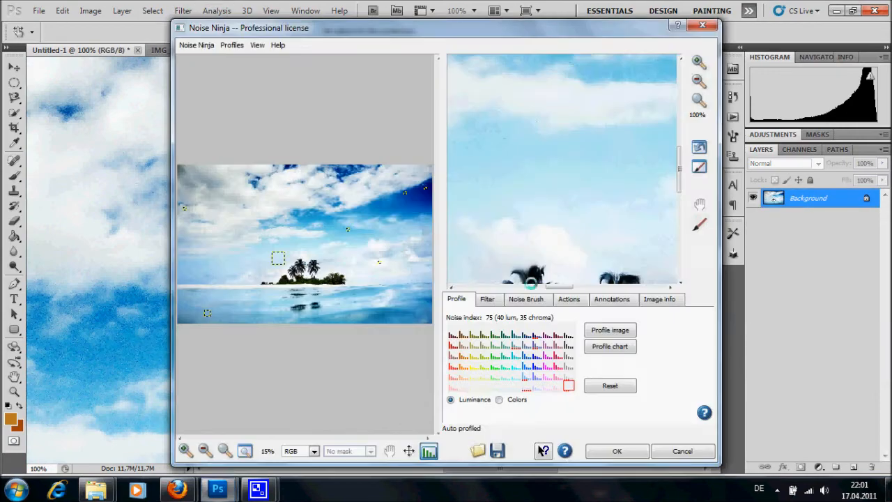
click(487, 298)
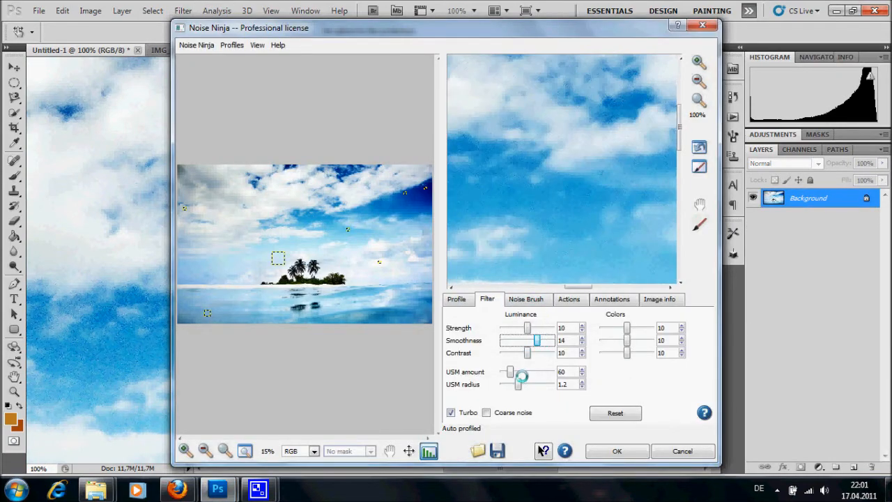
click(616, 451)
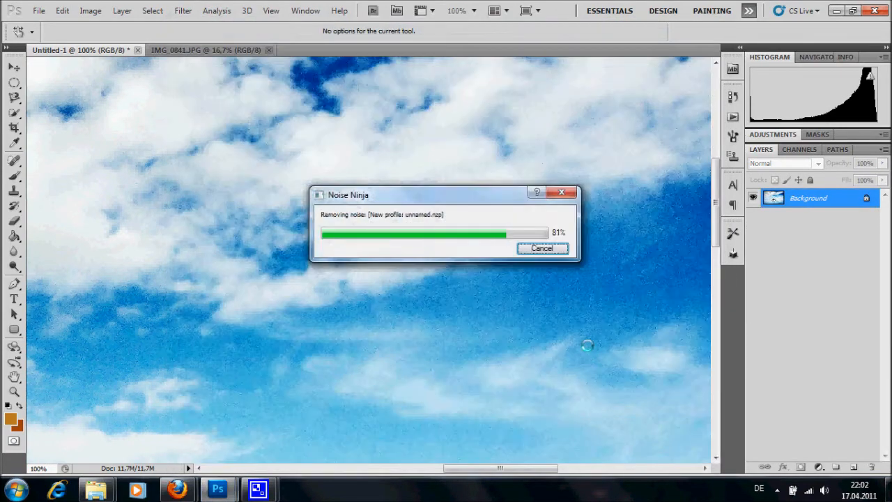